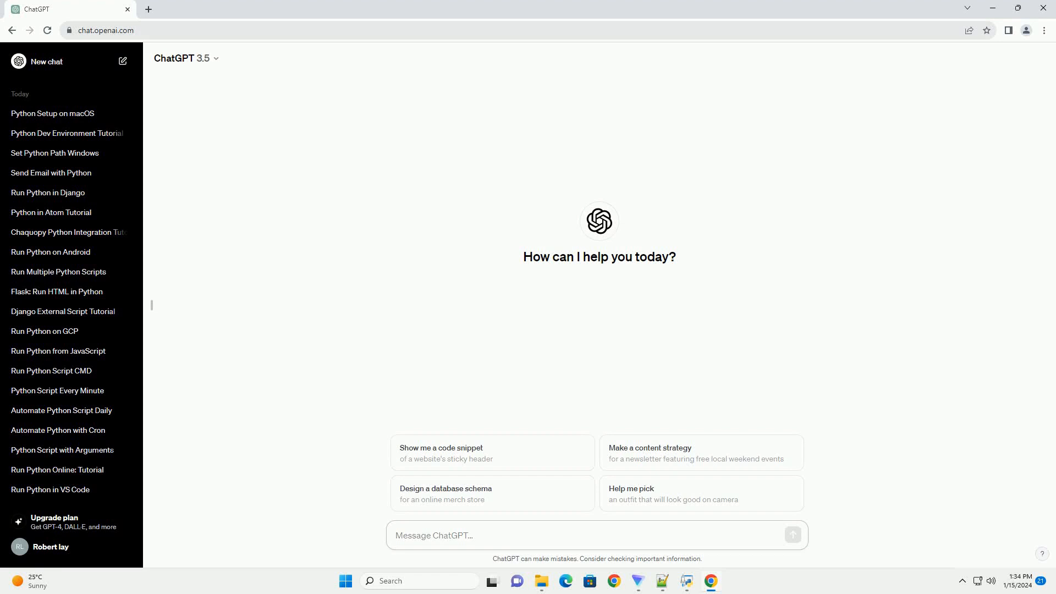
Ask ChatGPT for an informative tutorial on short Python courses with code examples.
left_click(433, 536)
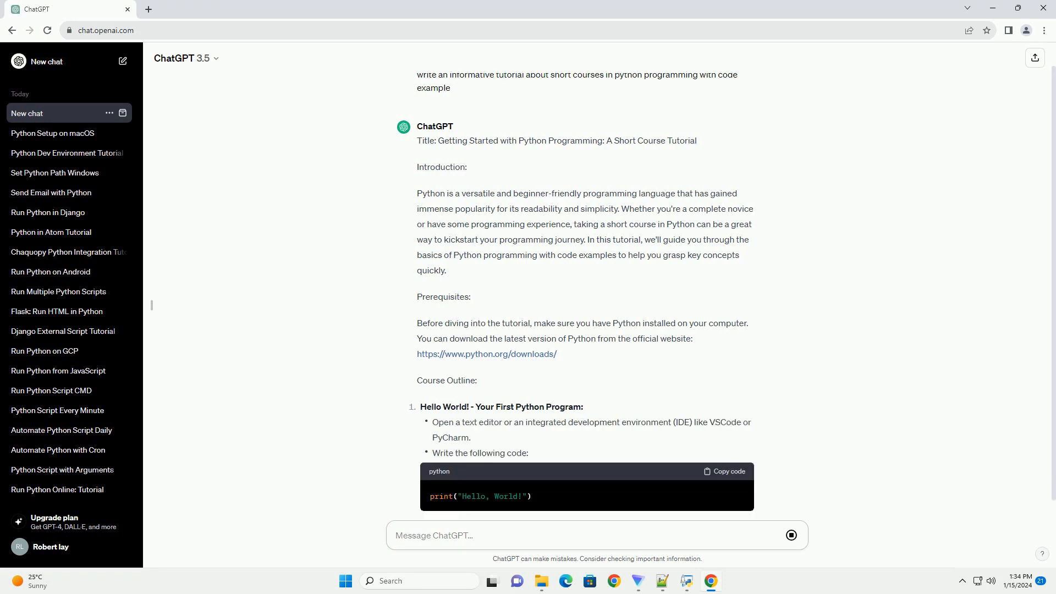
Follow the streaming tutorial through variables, control flow, functions and file handling to its conclusion.
scroll("down", 3)
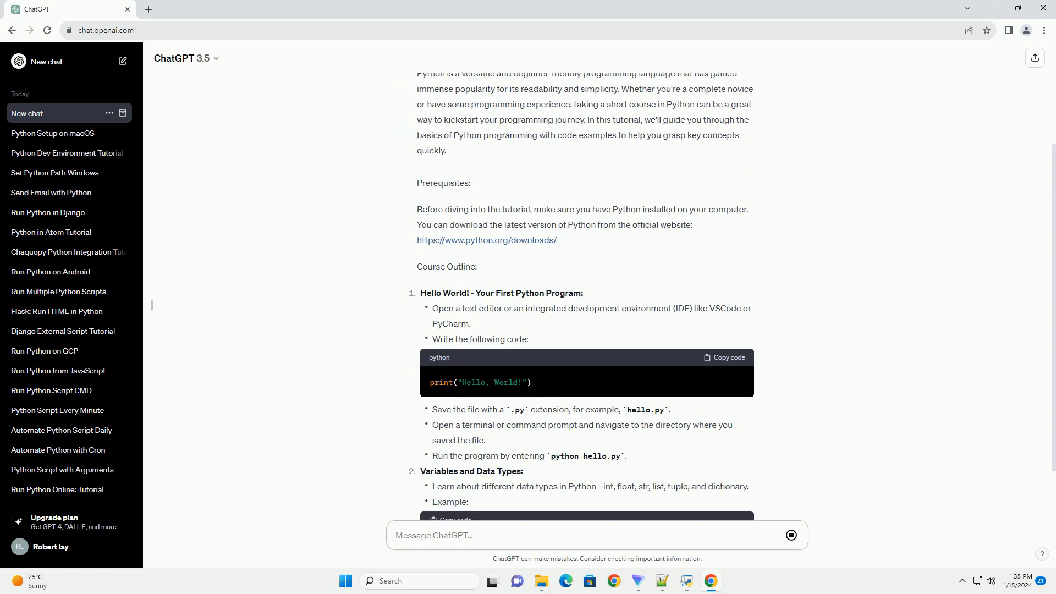
scroll("down", 3)
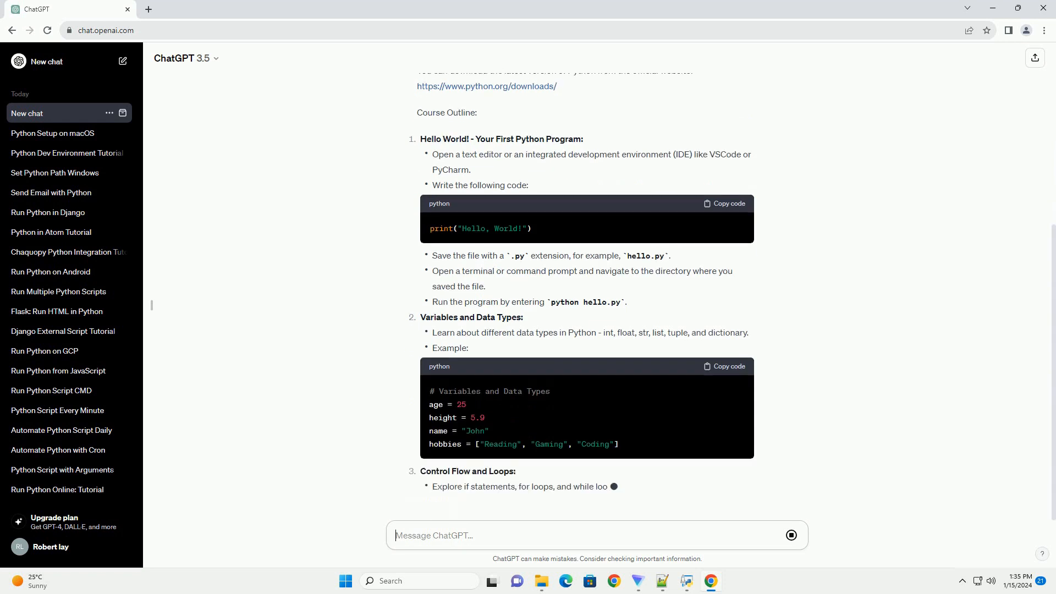
scroll("down", 3)
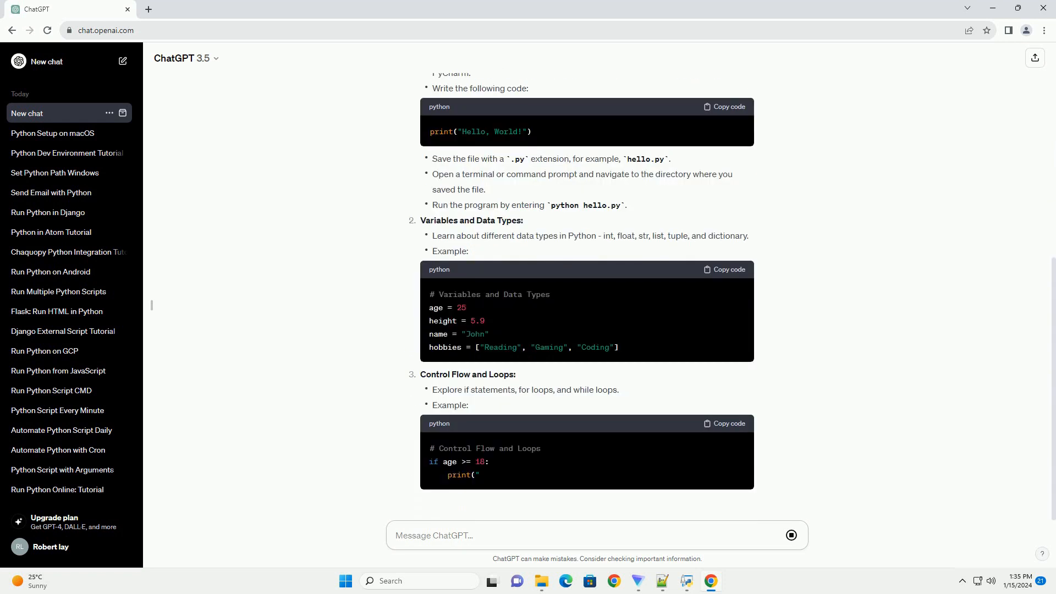
scroll("down", 3)
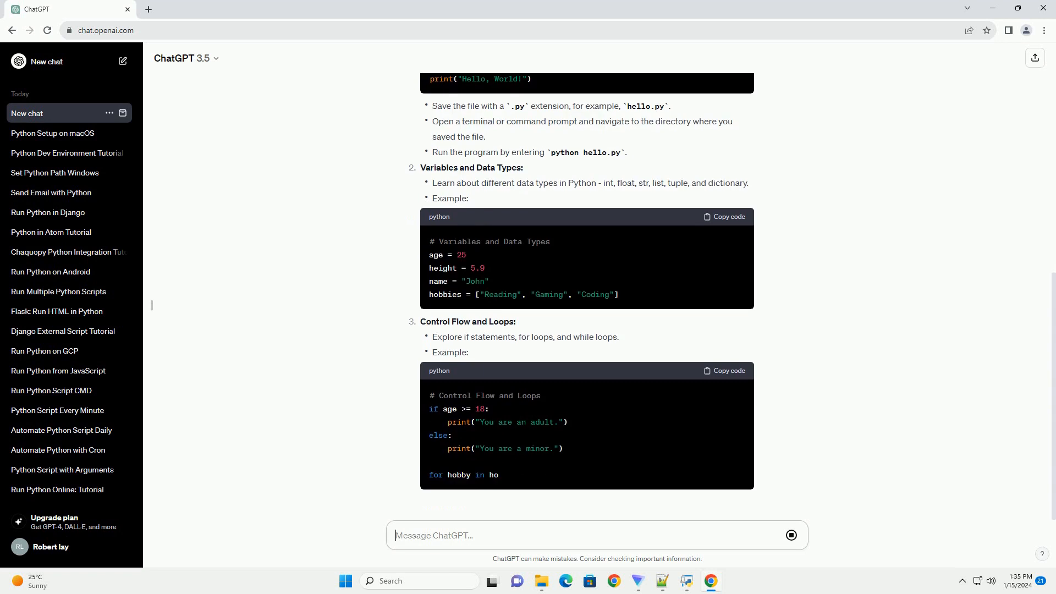
scroll("down", 3)
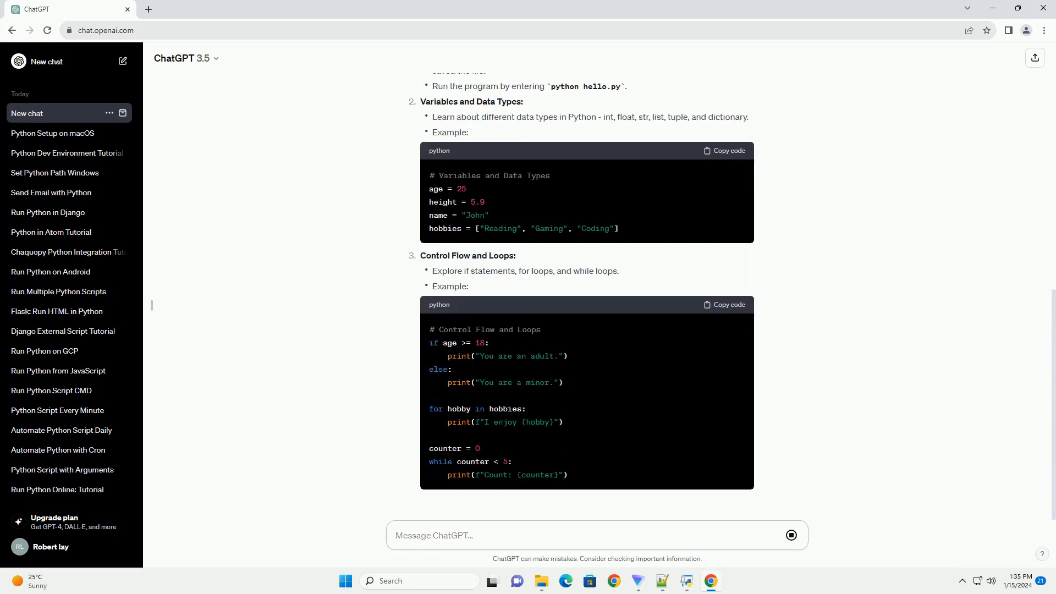
scroll("down", 3)
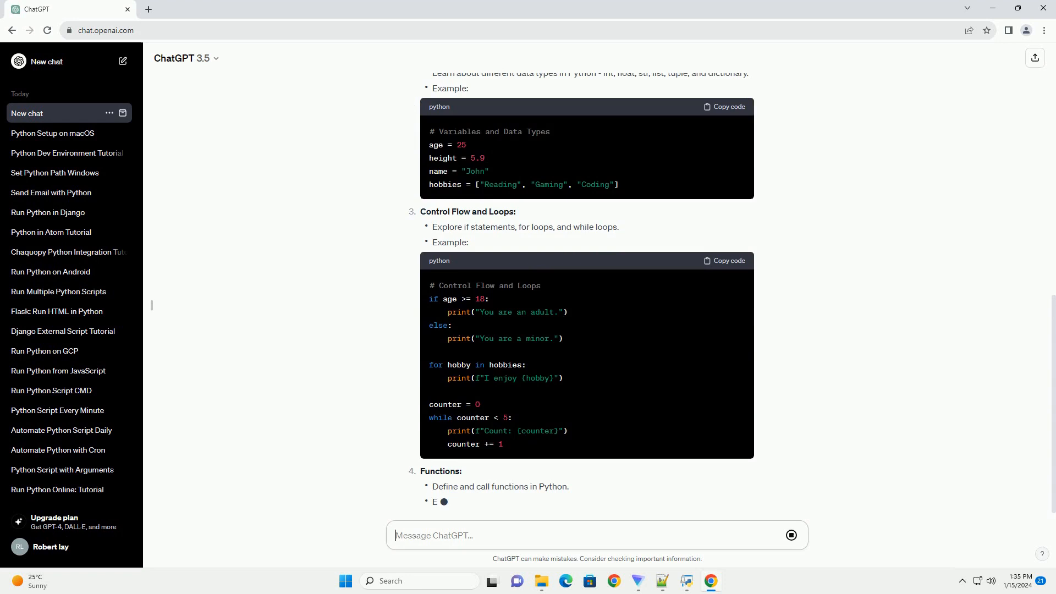
scroll("down", 3)
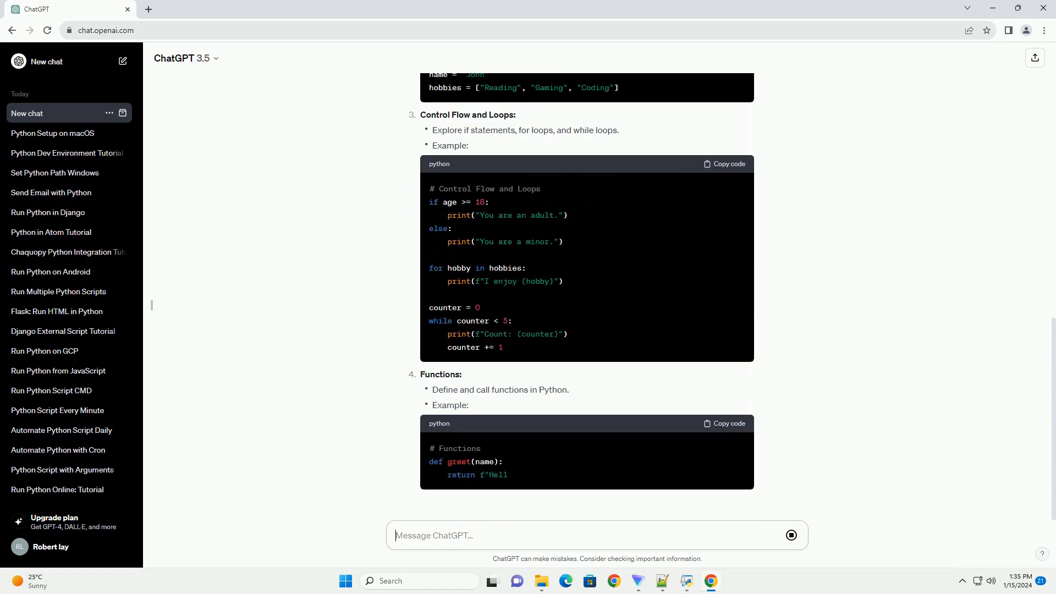
scroll("down", 3)
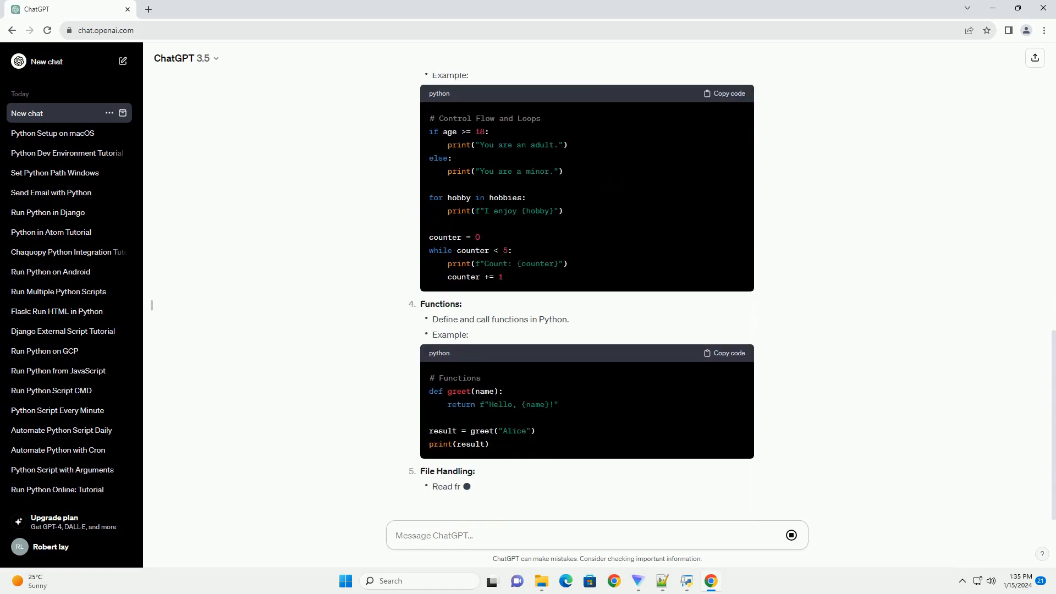
scroll("down", 3)
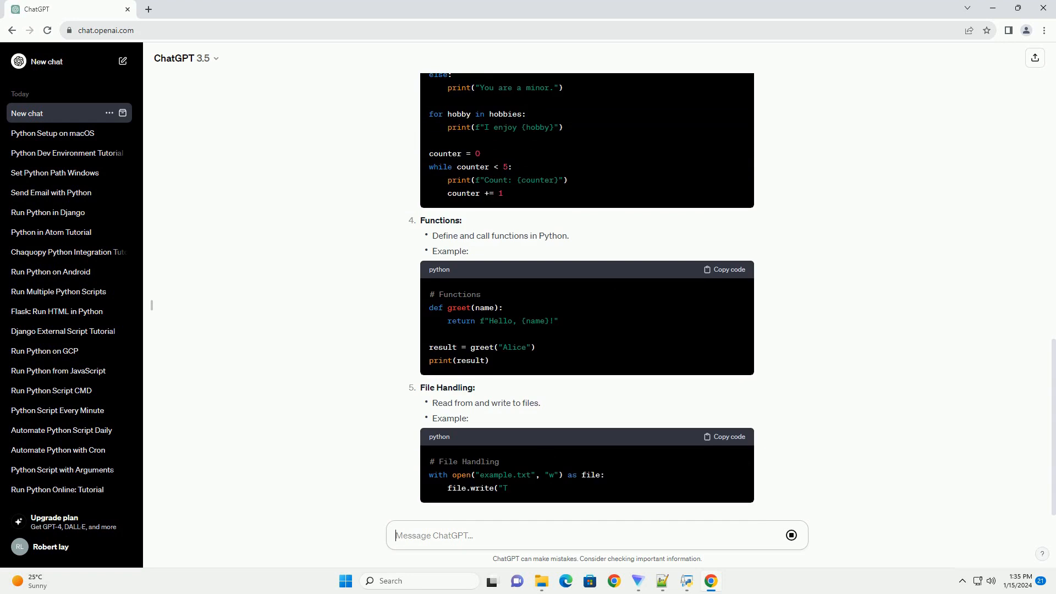
scroll("down", 3)
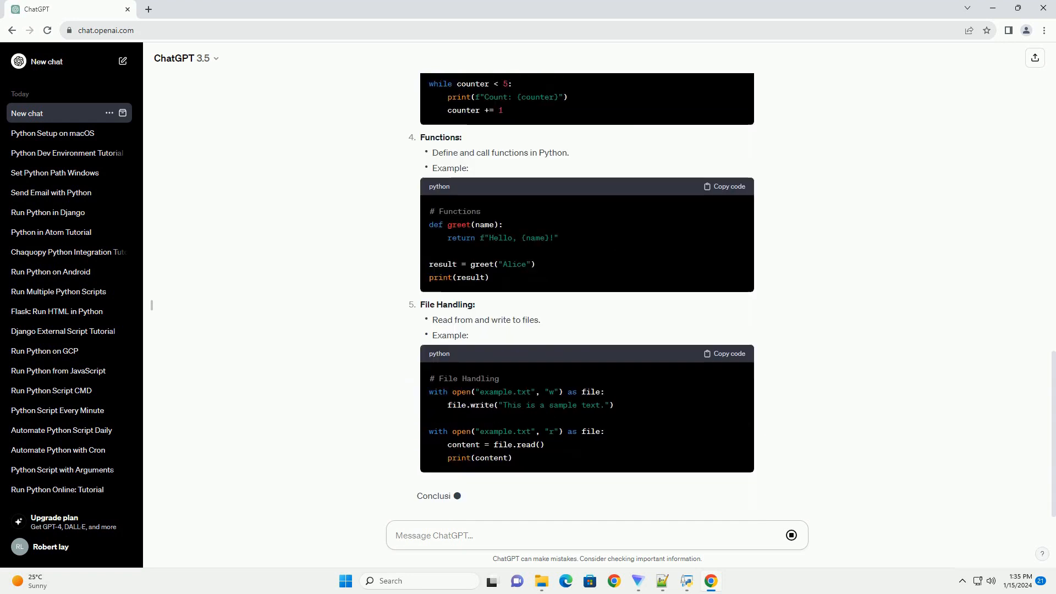
scroll("down", 3)
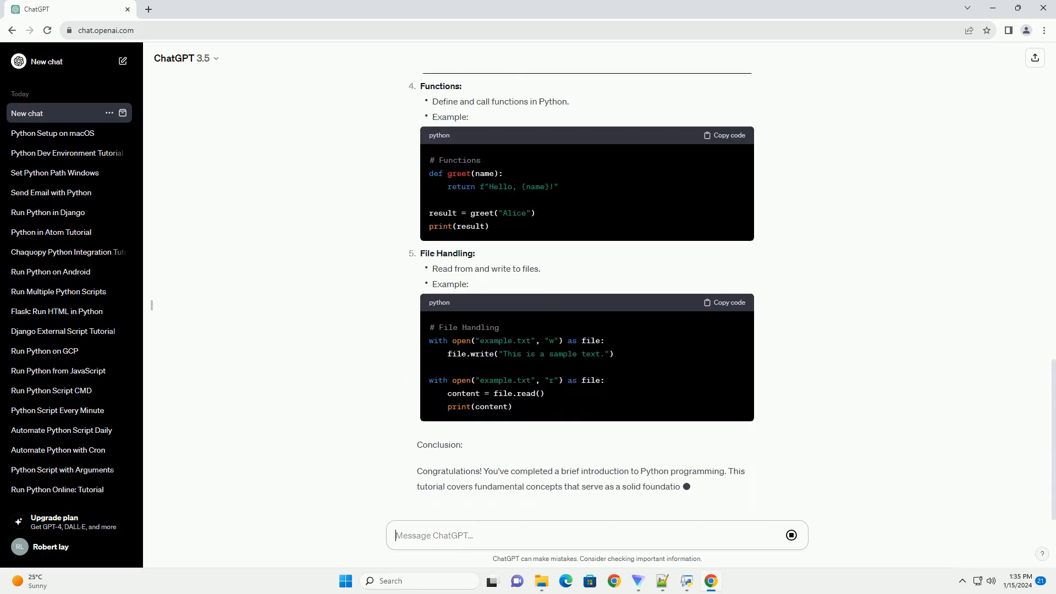
scroll("down", 3)
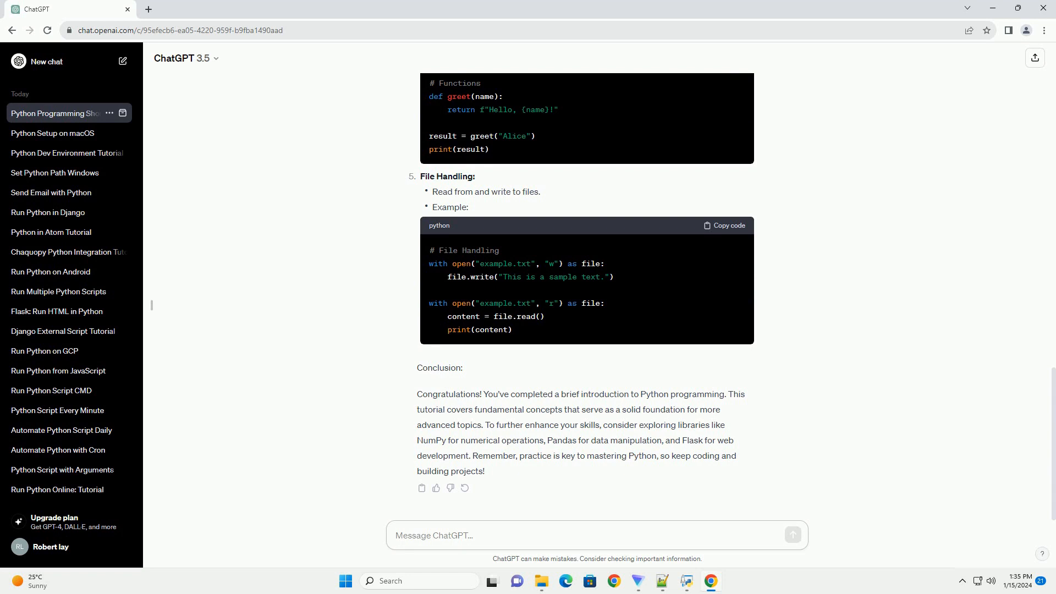
Return to the message box after the conclusion recommending NumPy, Pandas and Flask finishes.
left_click(596, 535)
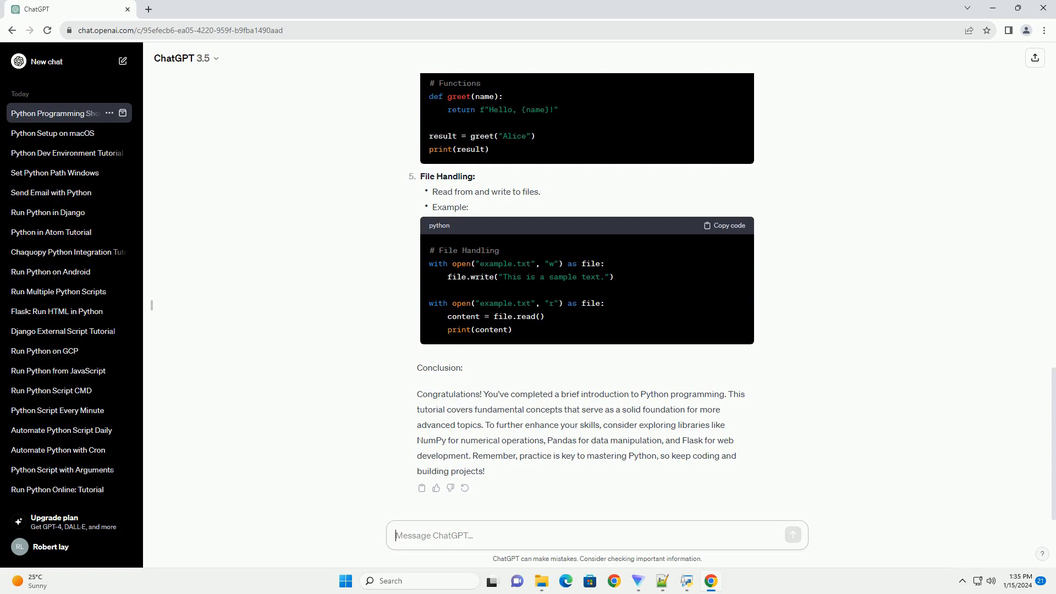